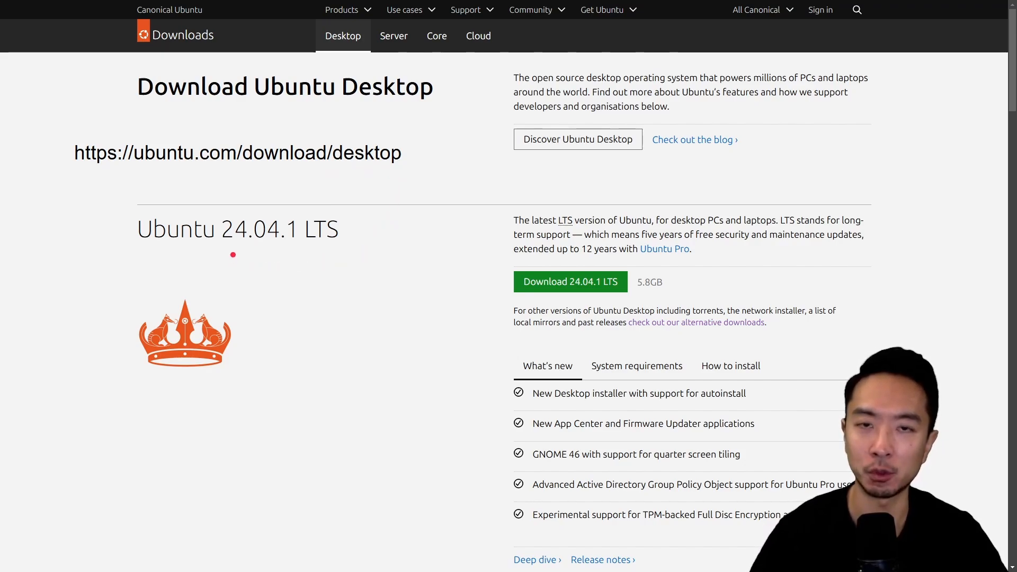
{"action": "mouse_move", "coordinate": [293, 243]}
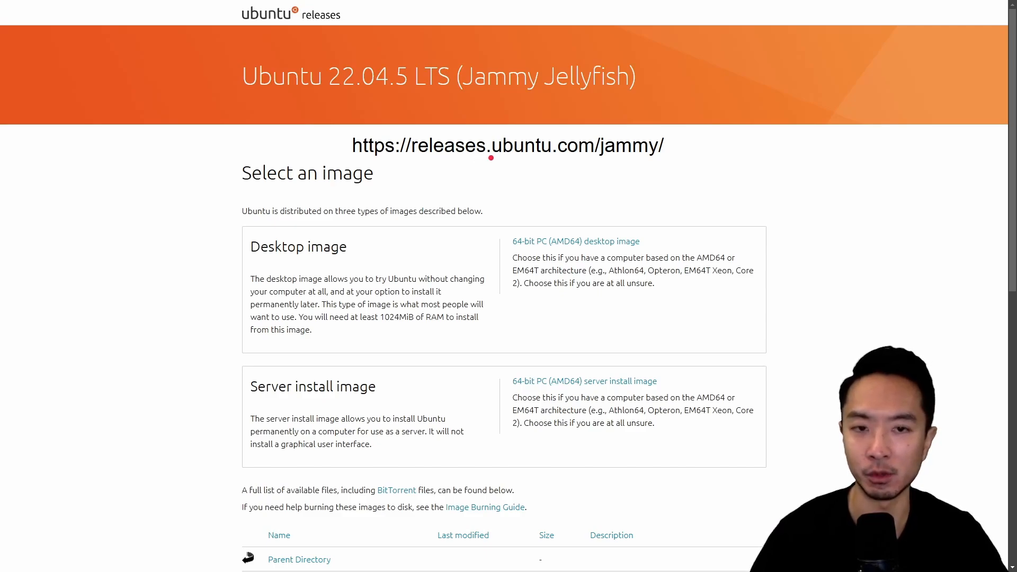
{"action": "mouse_move", "coordinate": [589, 163]}
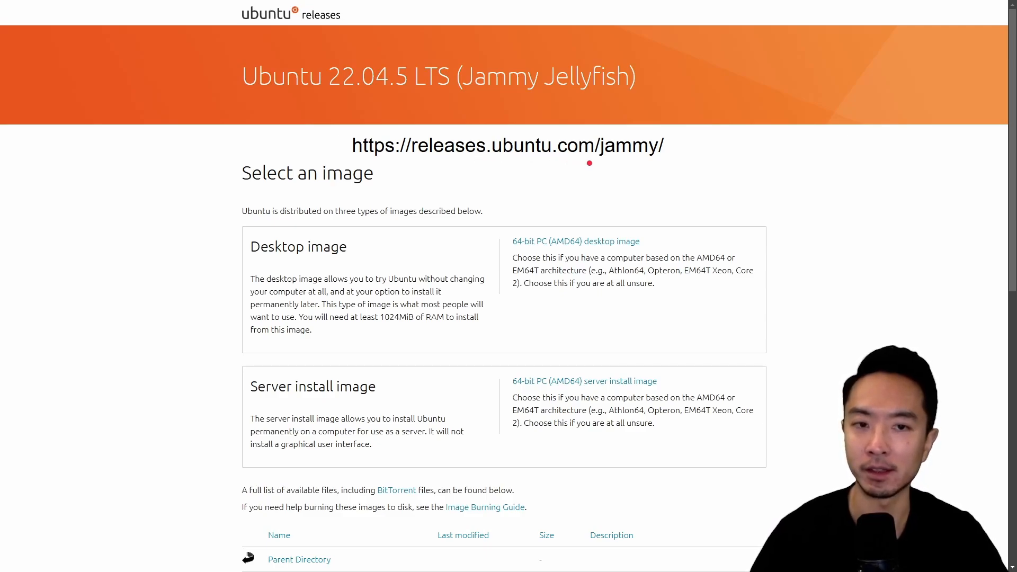
{"action": "mouse_move", "coordinate": [590, 163]}
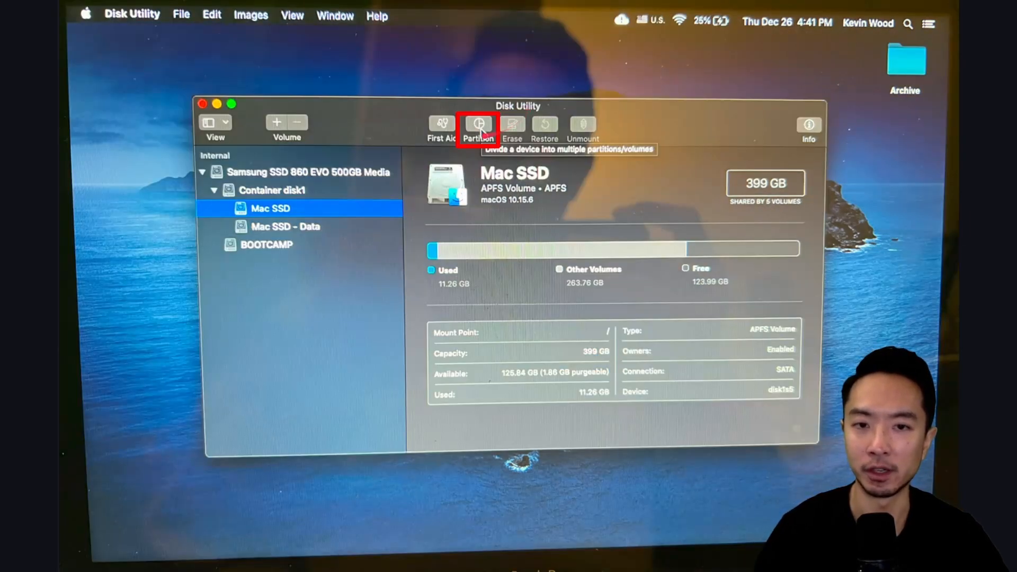
Step: Add a 114 GB MS-DOS (FAT) partition named Ubuntu, resizing Mac SSD, and apply the layout
{"action": "left_click", "coordinate": [478, 126]}
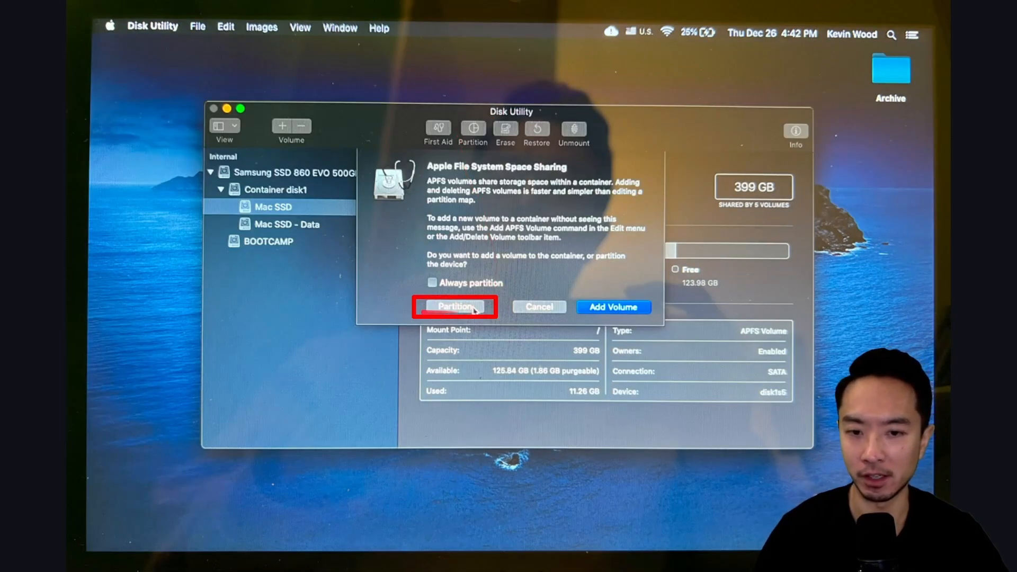
{"action": "left_click", "coordinate": [454, 307]}
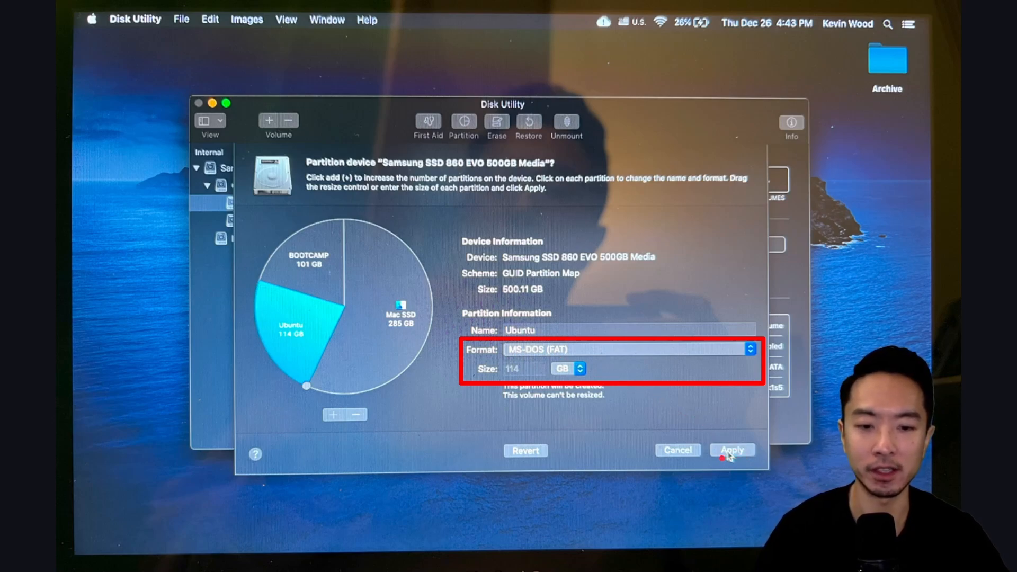
{"action": "left_click", "coordinate": [732, 449]}
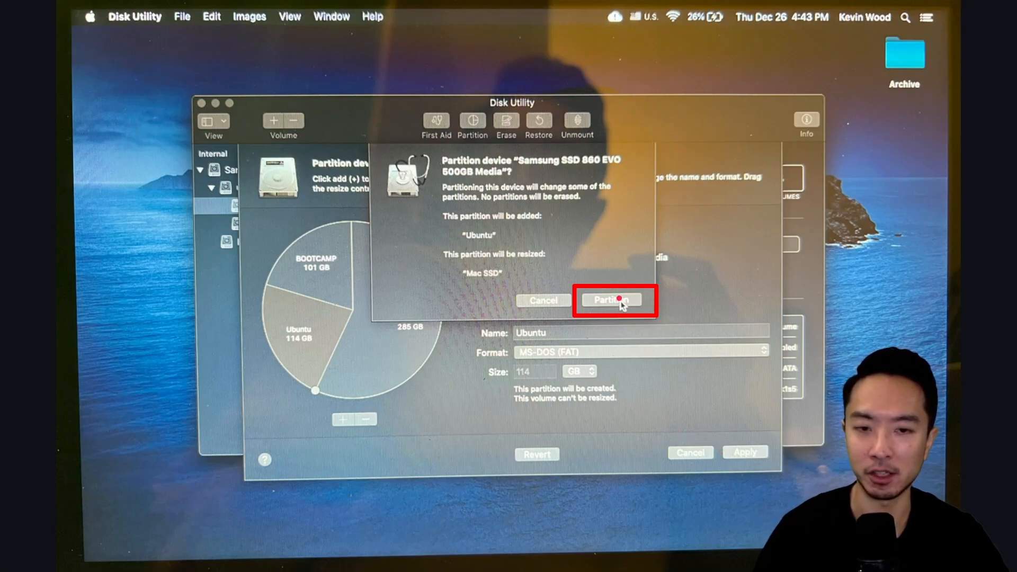
{"action": "left_click", "coordinate": [610, 300]}
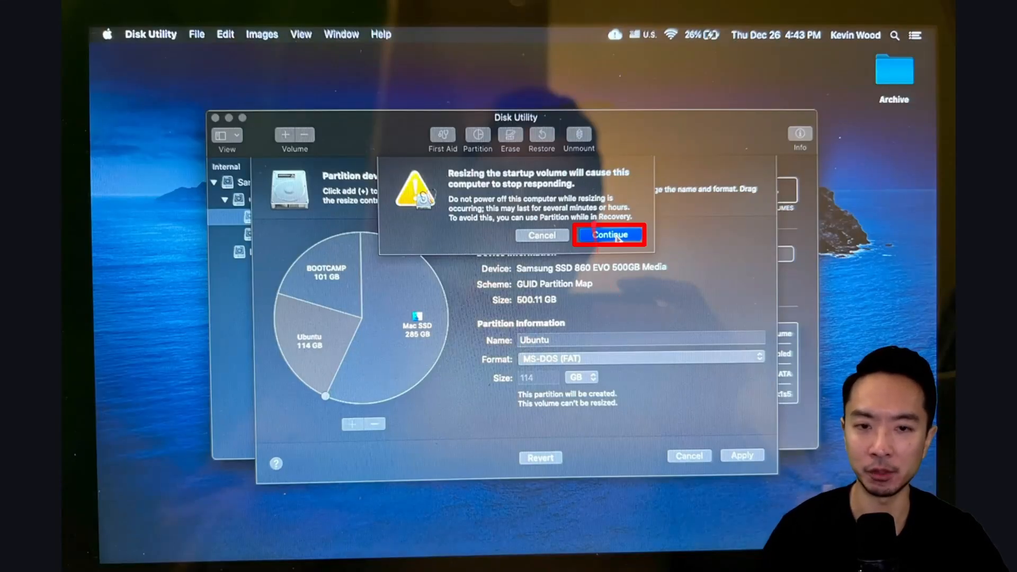
{"action": "left_click", "coordinate": [608, 235]}
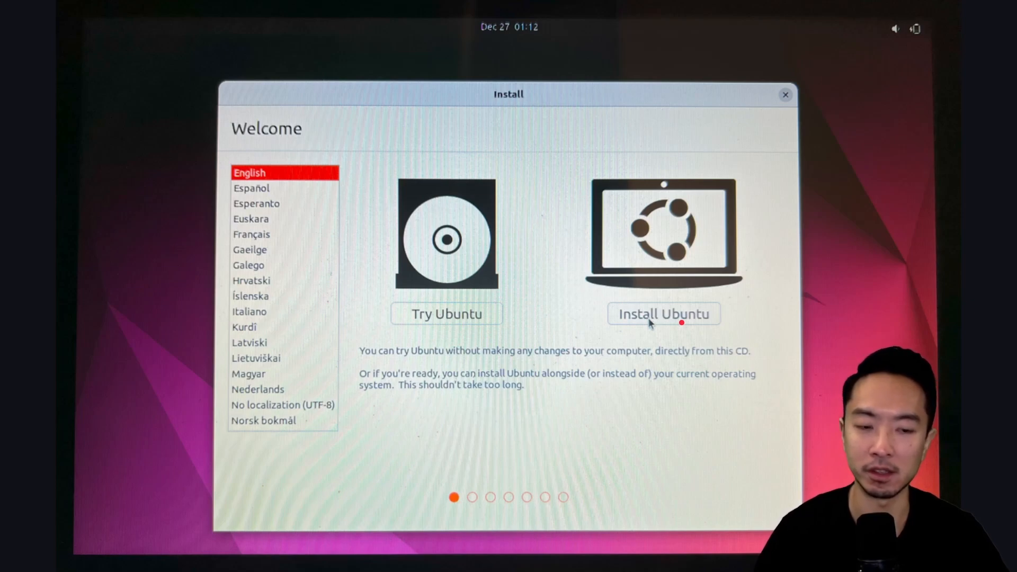
Step: Start Install Ubuntu with English (US) keyboard, Normal installation and third-party software enabled
{"action": "left_click", "coordinate": [662, 314]}
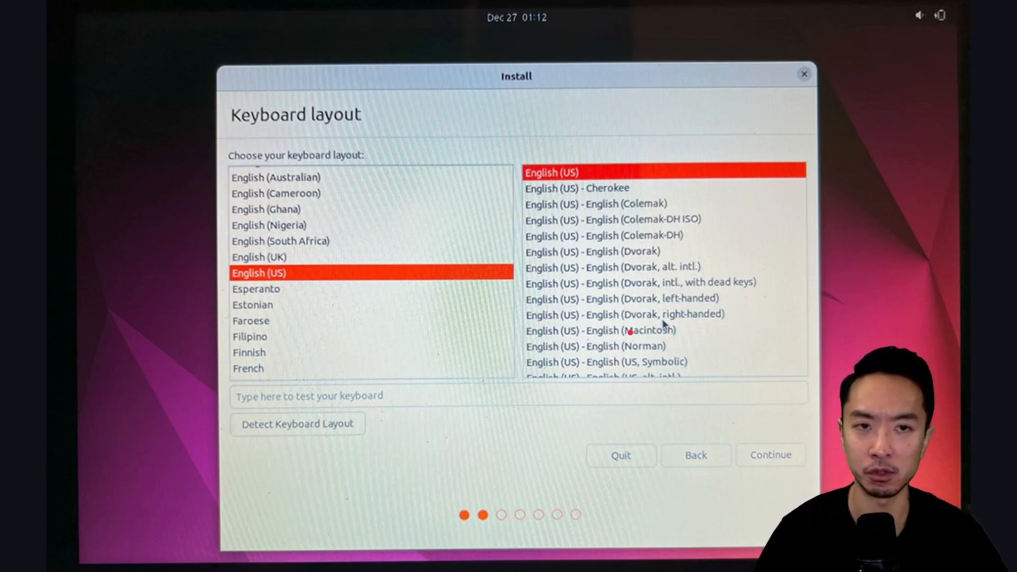
{"action": "left_click", "coordinate": [770, 455]}
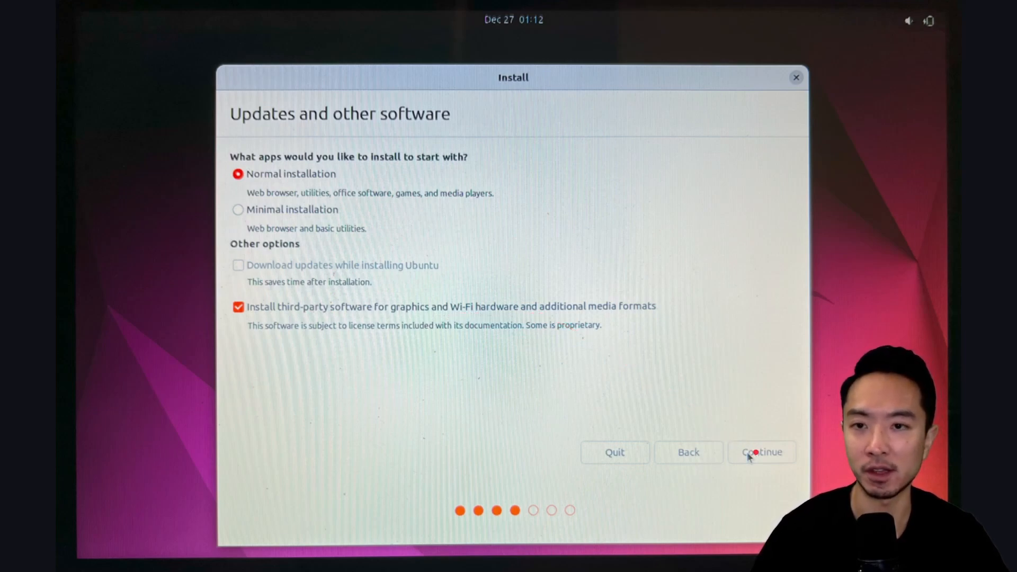
{"action": "left_click", "coordinate": [761, 453]}
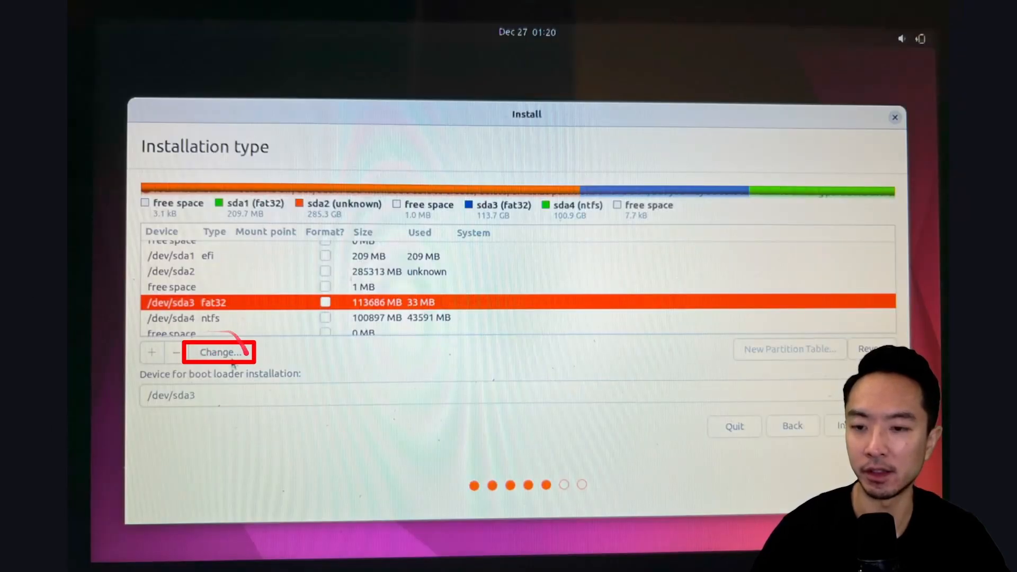
Step: Set /dev/sda3 as formatted ext4 mounted at / and write the changes to disk
{"action": "left_click", "coordinate": [221, 351]}
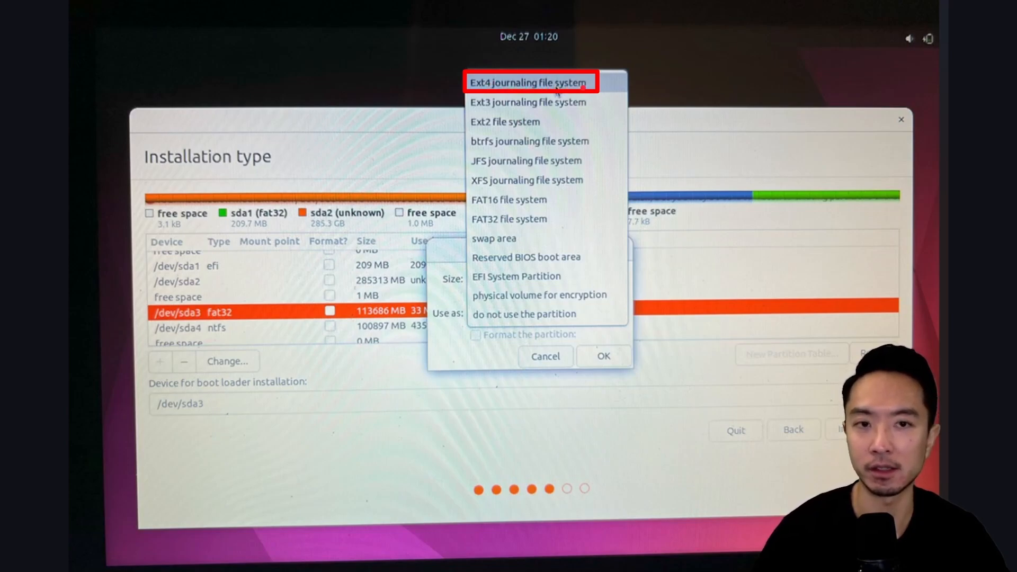
{"action": "left_click", "coordinate": [527, 83]}
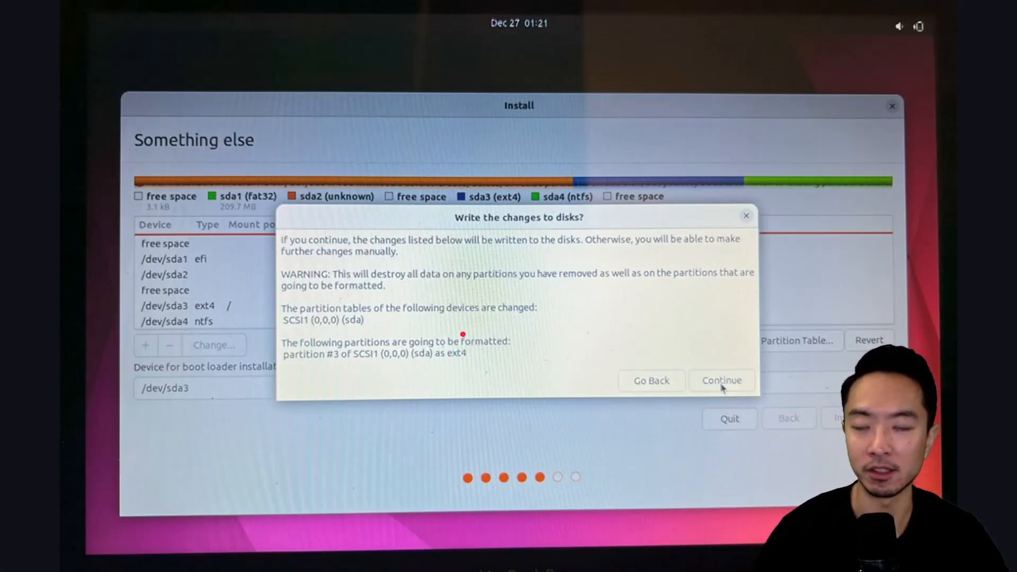
{"action": "left_click", "coordinate": [721, 381]}
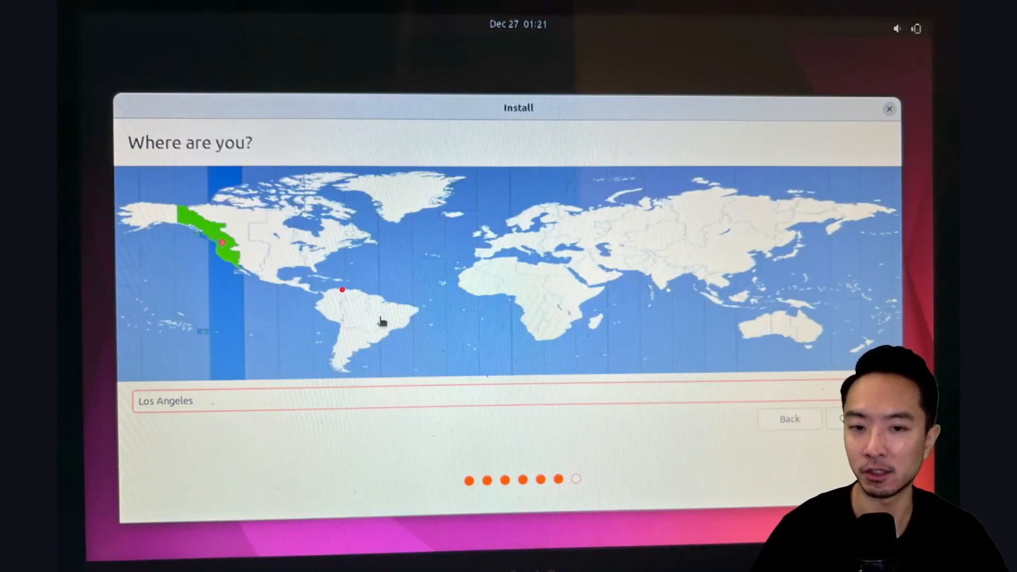
Step: Accept Los Angeles as the time-zone location and continue to account setup
{"action": "left_click", "coordinate": [856, 419]}
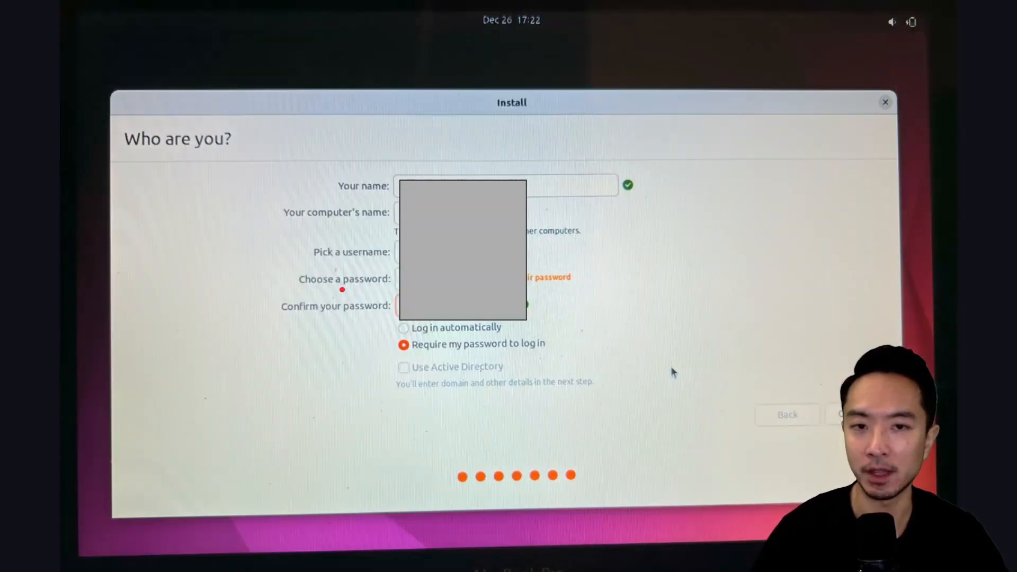